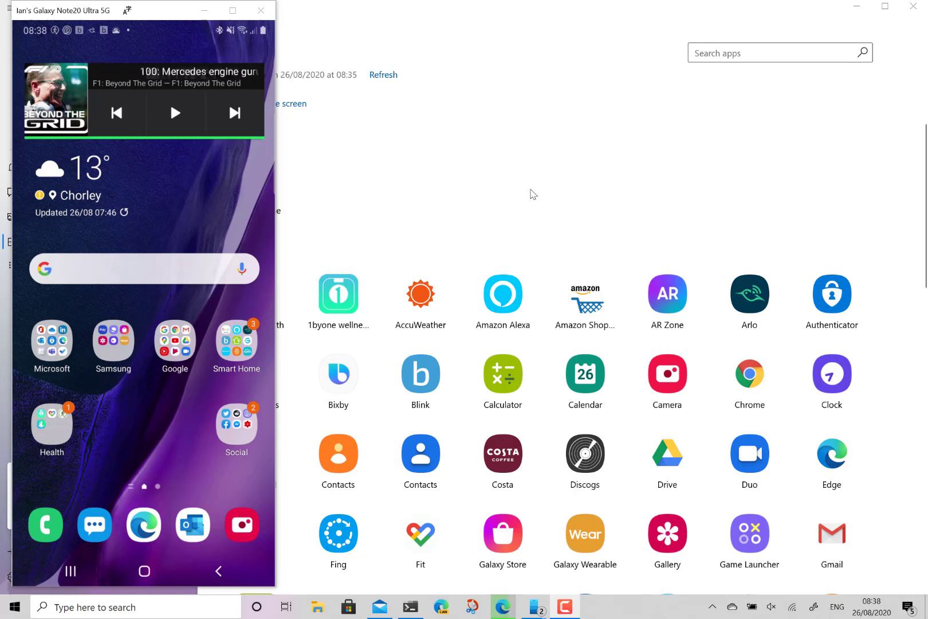
{"action": "mouse_move", "coordinate": [202, 159]}
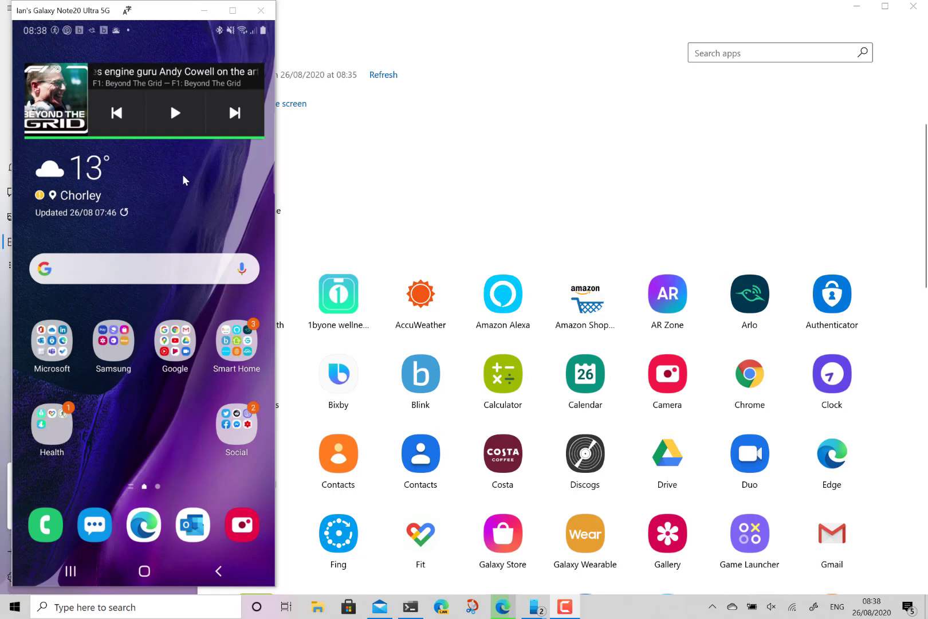
Open Windows search from the taskbar while Your Phone mirrors the phone's home screen
{"action": "left_click", "coordinate": [136, 606]}
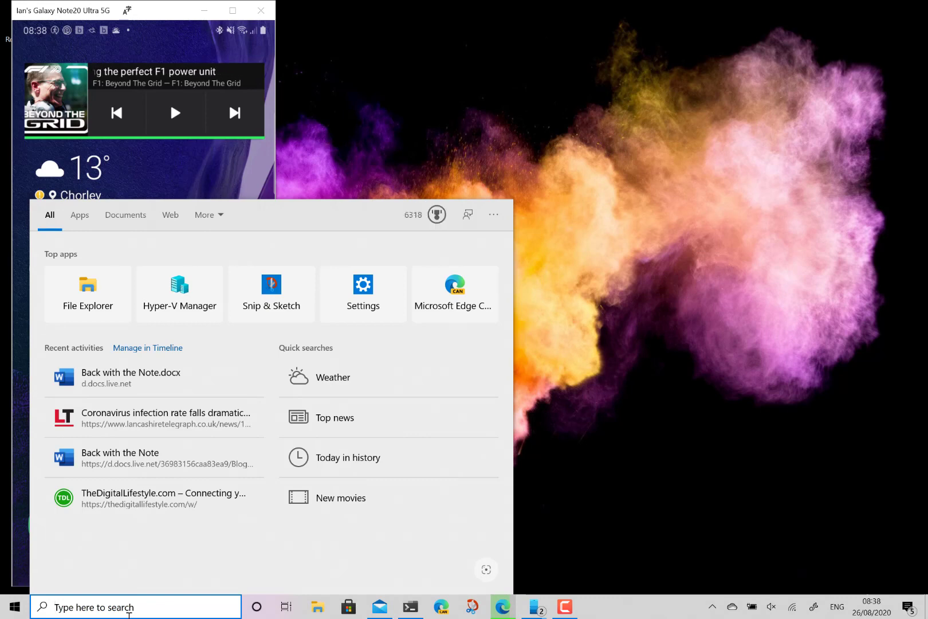
Search Start for 'con' and launch the Connect app
{"action": "type", "text": "con"}
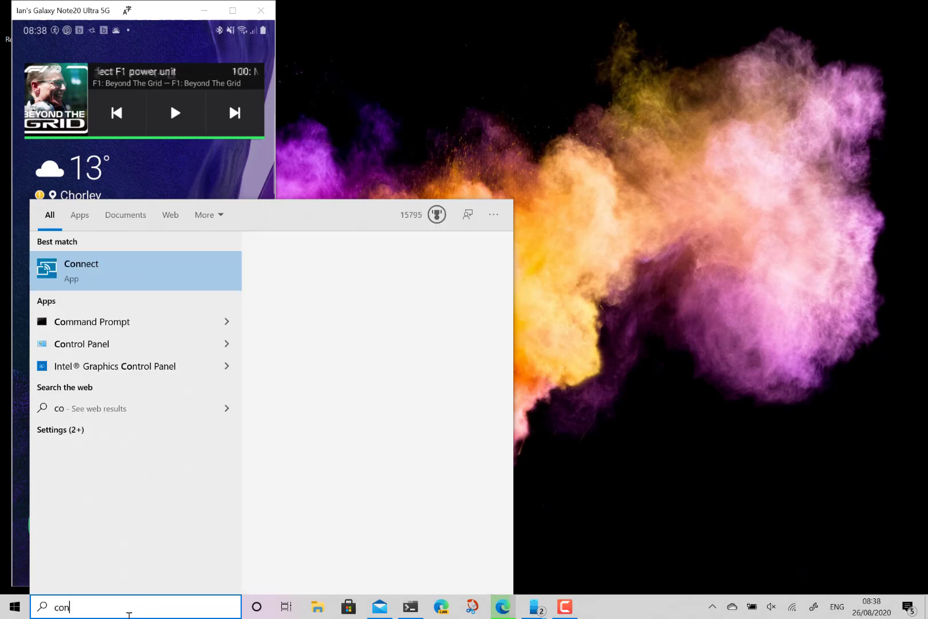
{"action": "type", "text": "trol Panel"}
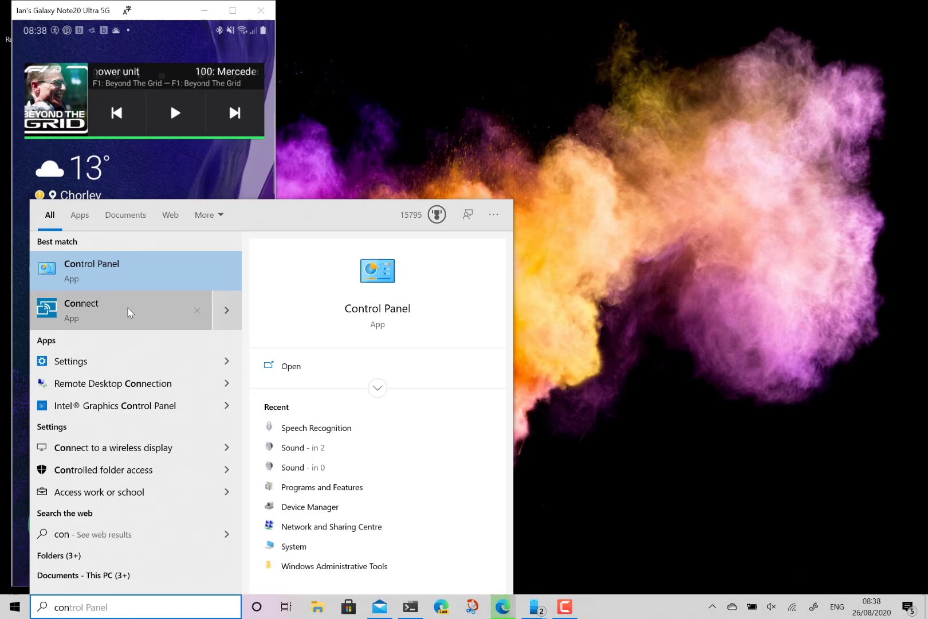
{"action": "left_click", "coordinate": [82, 310]}
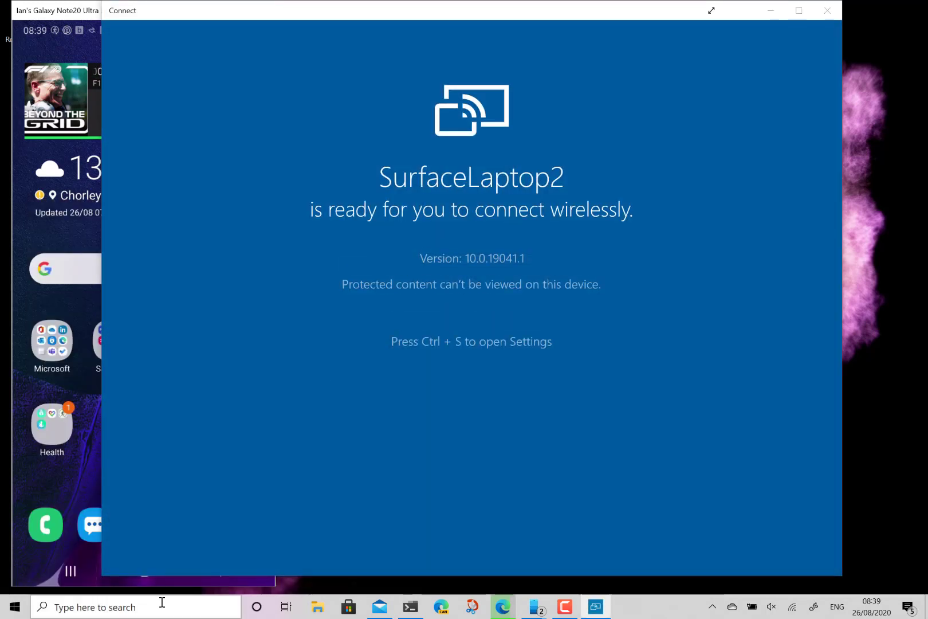
Open Settings' Optional features list to find Wireless Display, installed 24/08/2020
{"action": "key", "text": "ctrl+s"}
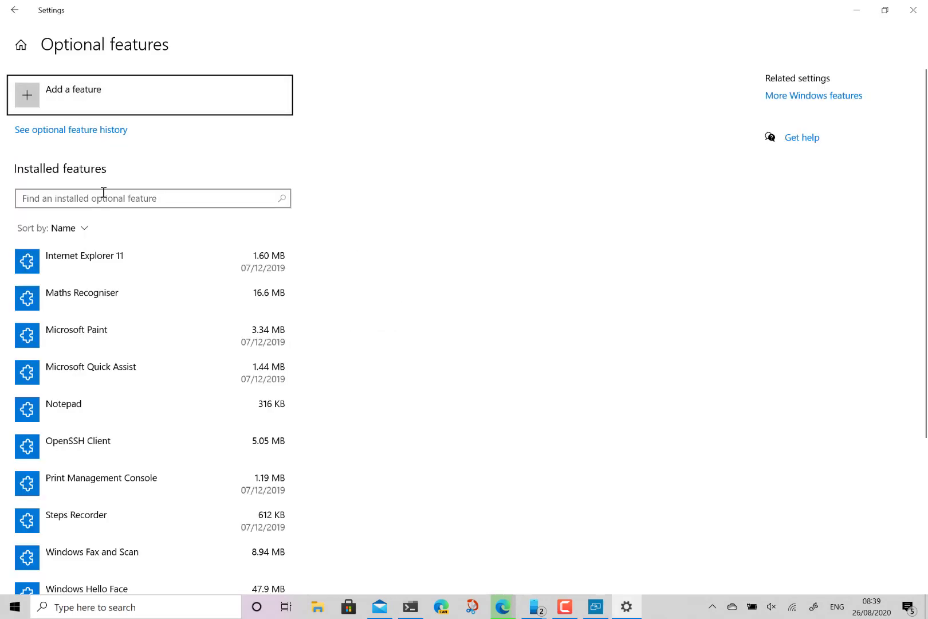
{"action": "scroll", "scroll_direction": "down", "scroll_amount": 3}
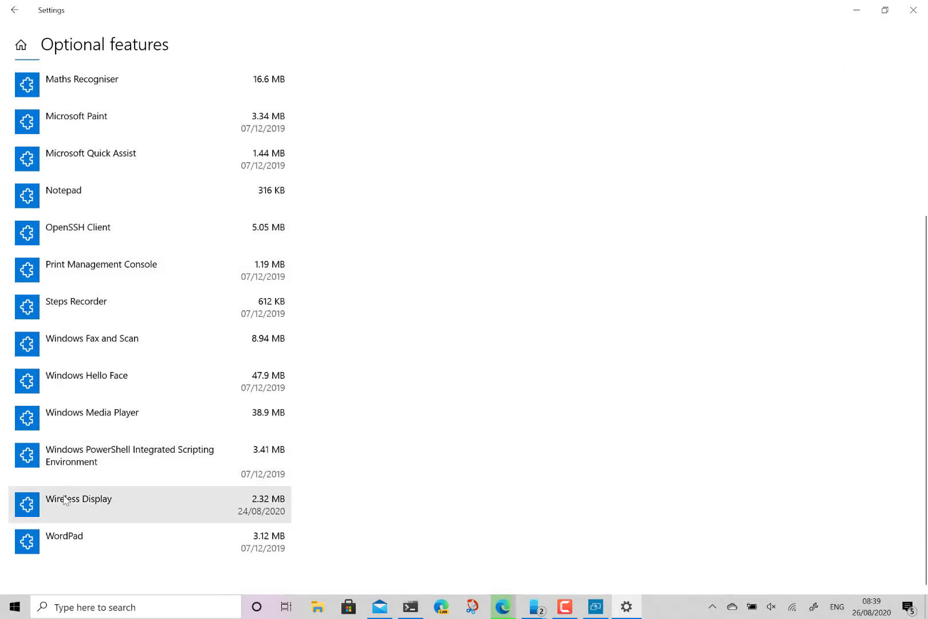
{"action": "mouse_move", "coordinate": [182, 466]}
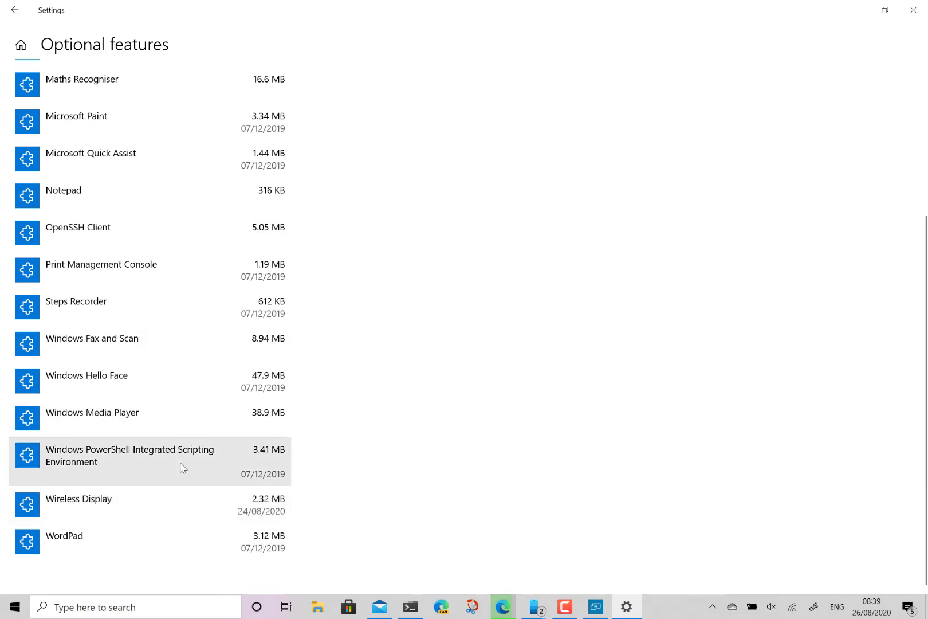
{"action": "mouse_move", "coordinate": [128, 479]}
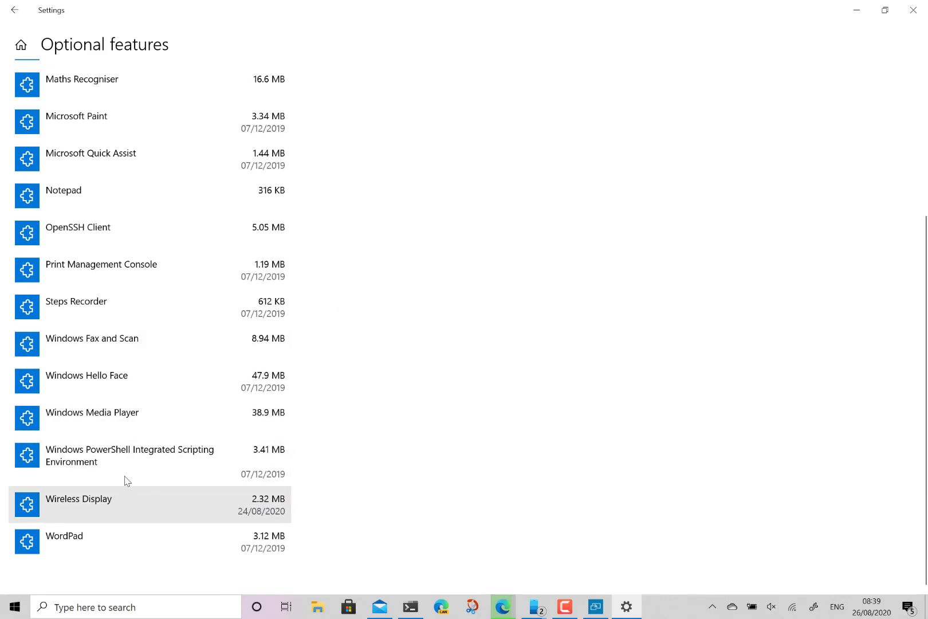
{"action": "scroll", "scroll_direction": "up", "scroll_amount": 3}
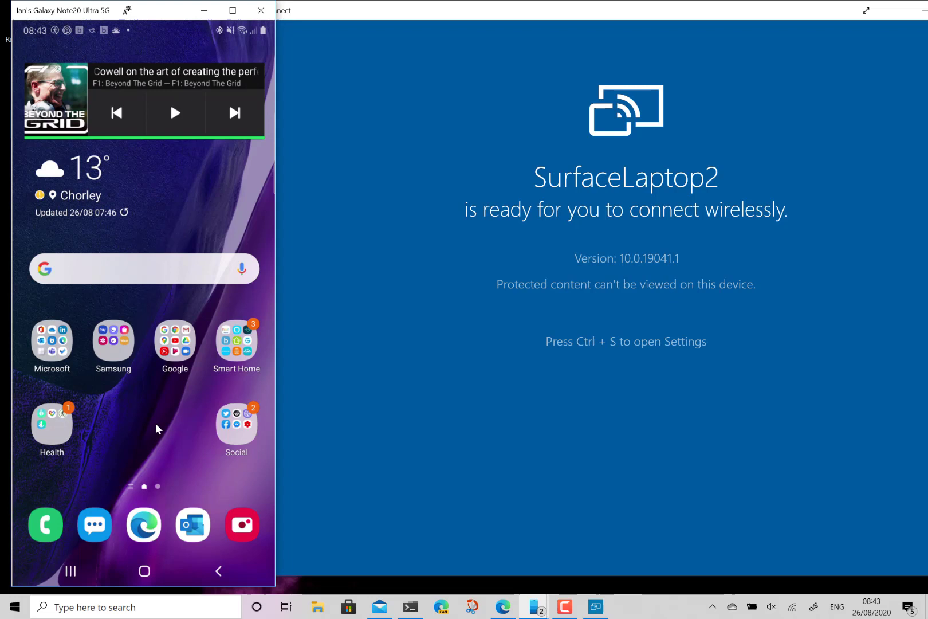
{"action": "mouse_move", "coordinate": [154, 254]}
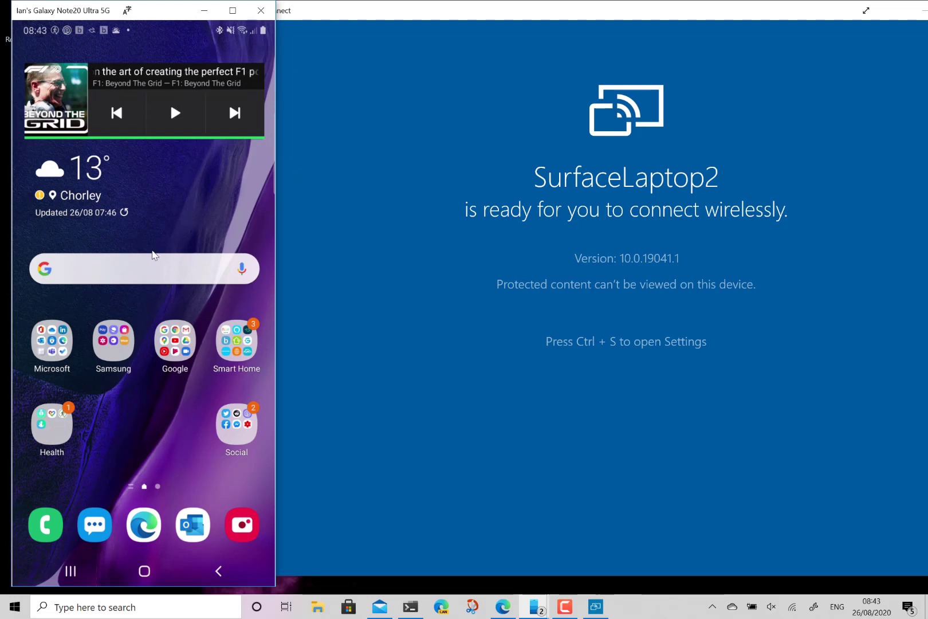
{"action": "mouse_move", "coordinate": [144, 247]}
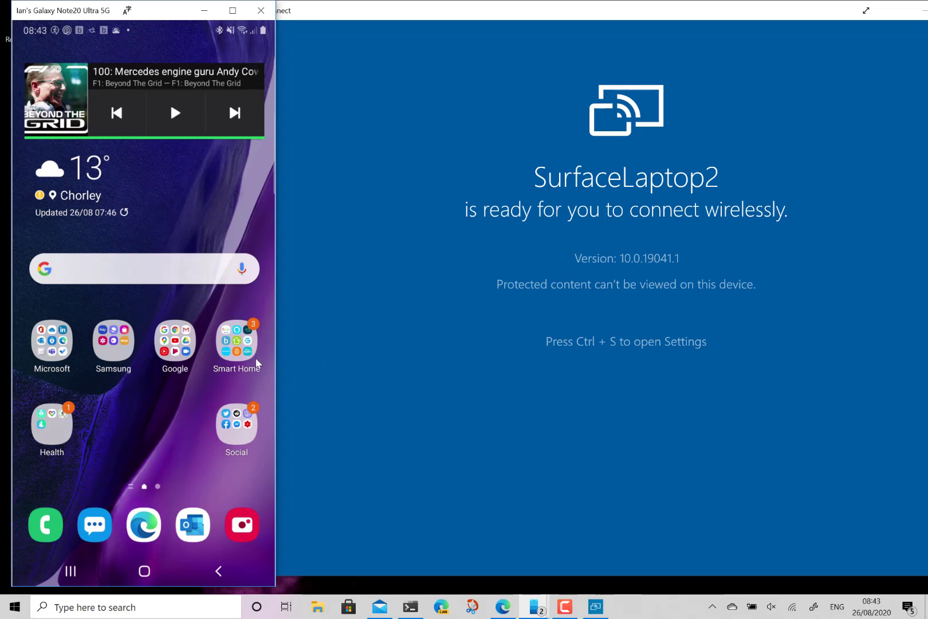
{"action": "mouse_move", "coordinate": [163, 438]}
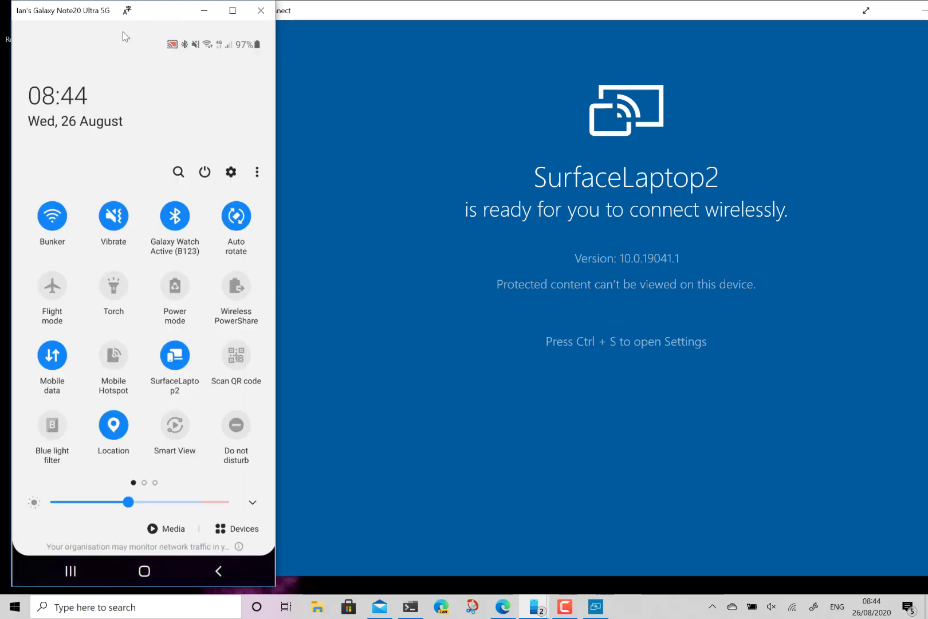
Start Samsung DeX from the phone's quick settings, casting to SurfaceLaptop2
{"action": "scroll", "scroll_direction": "left", "scroll_amount": 3}
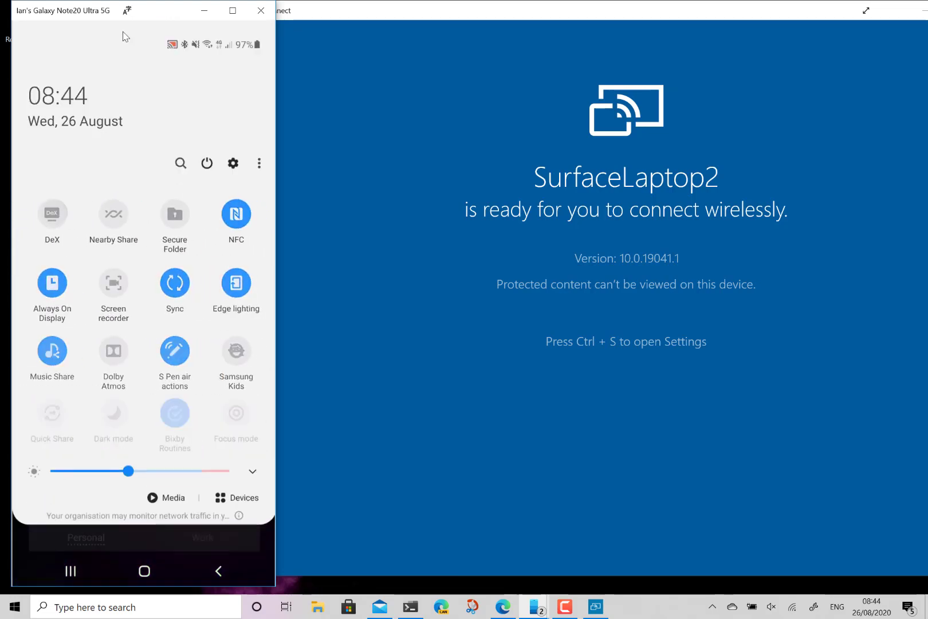
{"action": "left_click", "coordinate": [52, 213]}
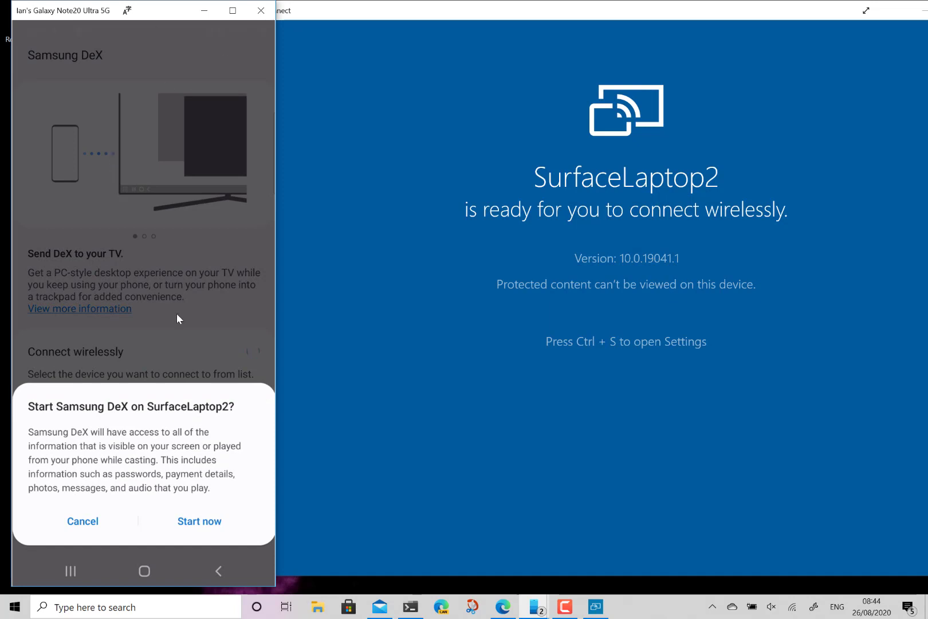
{"action": "mouse_move", "coordinate": [197, 410]}
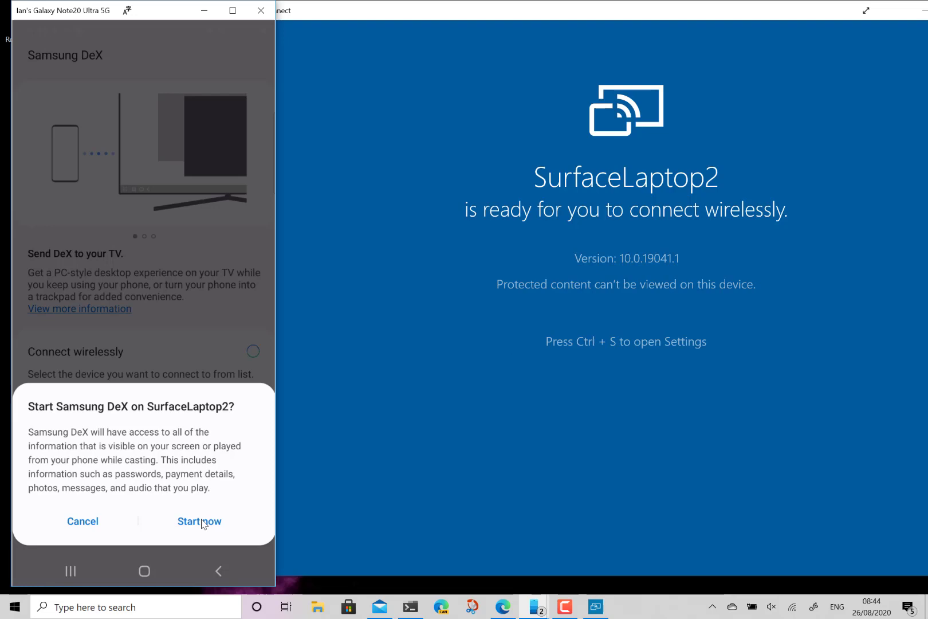
{"action": "left_click", "coordinate": [199, 520]}
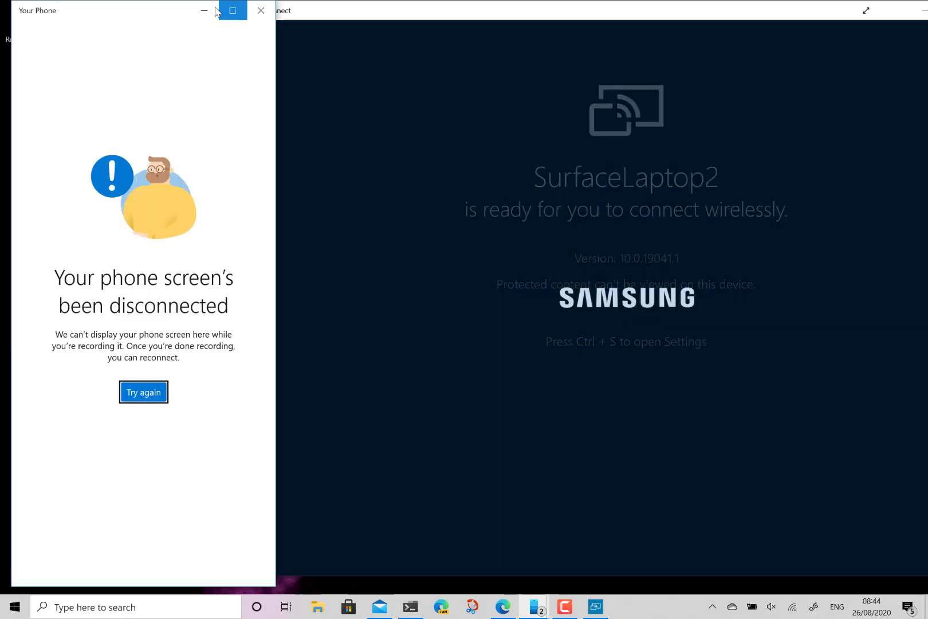
Minimise the disconnected Your Phone window to reveal the DeX desktop in Connect
{"action": "left_click", "coordinate": [260, 11]}
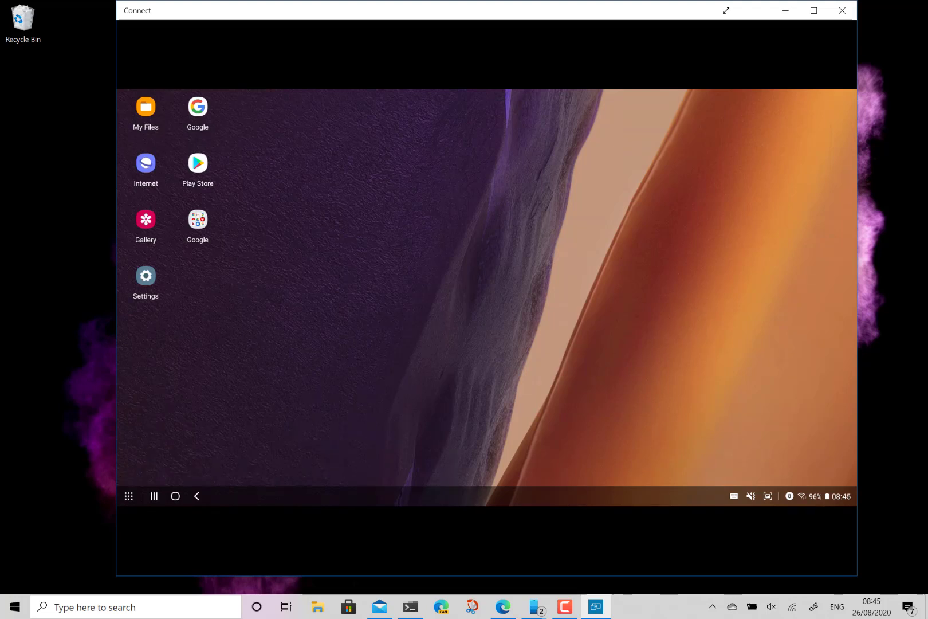
{"action": "mouse_move", "coordinate": [560, 215]}
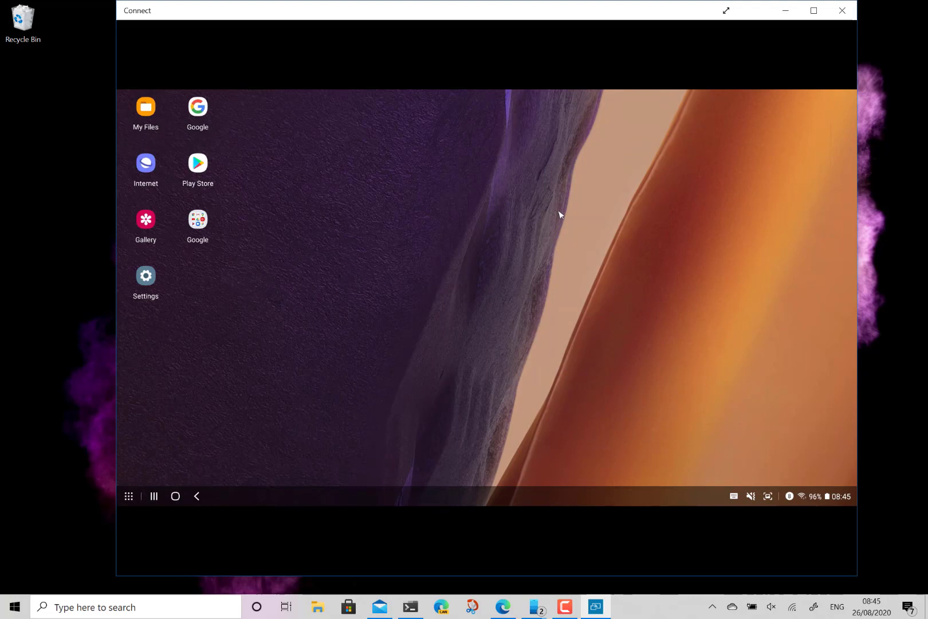
{"action": "mouse_move", "coordinate": [420, 386]}
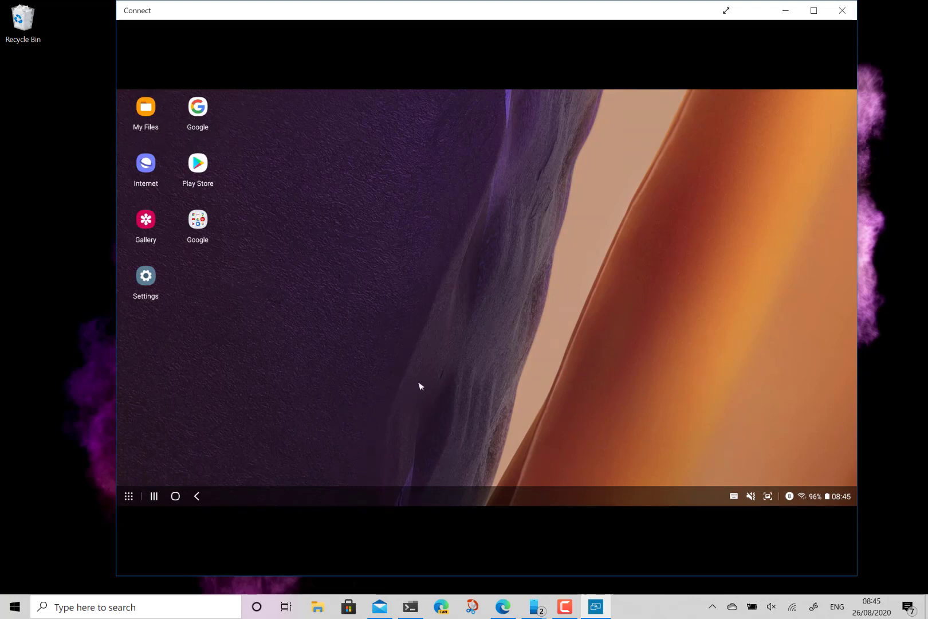
{"action": "mouse_move", "coordinate": [314, 247]}
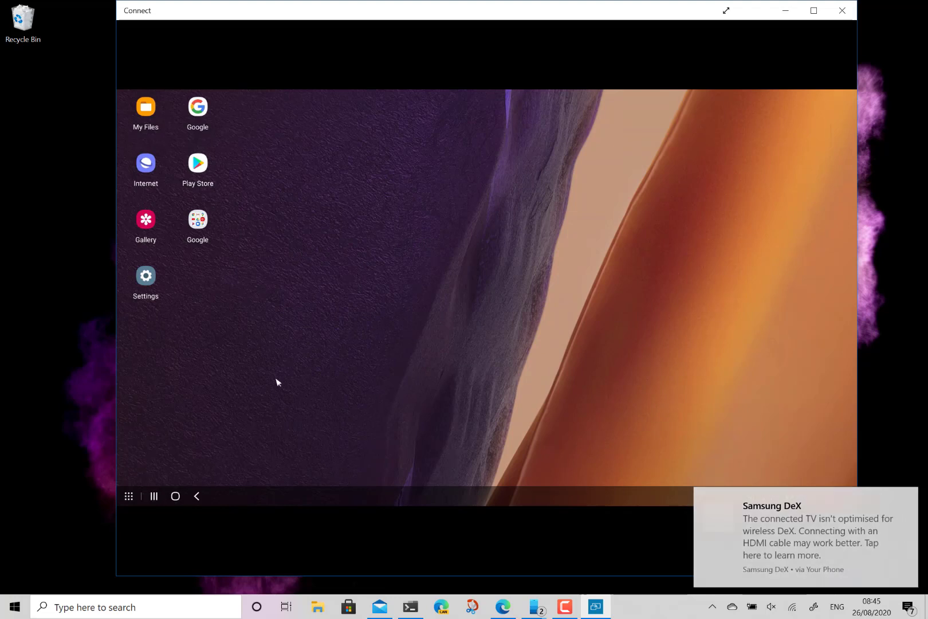
{"action": "mouse_move", "coordinate": [207, 452]}
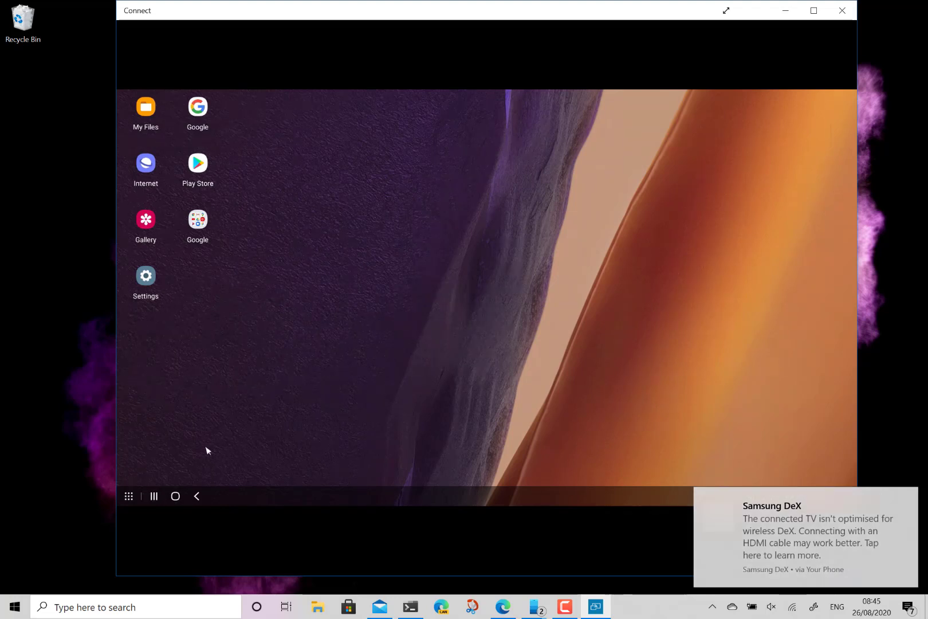
{"action": "mouse_move", "coordinate": [159, 465]}
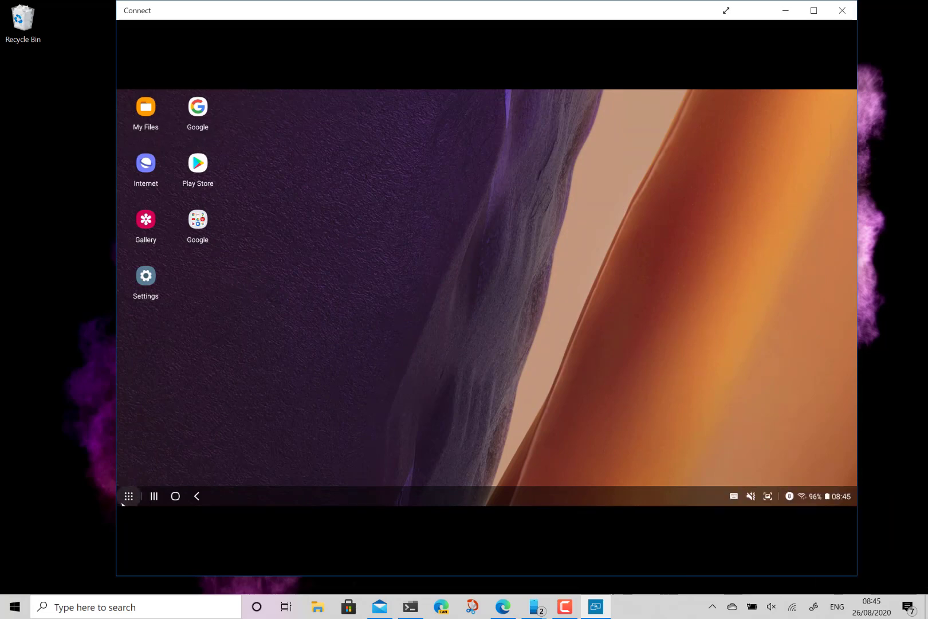
Launch Edge from the DeX app list, then close the Discogs record collection window
{"action": "left_click", "coordinate": [129, 497]}
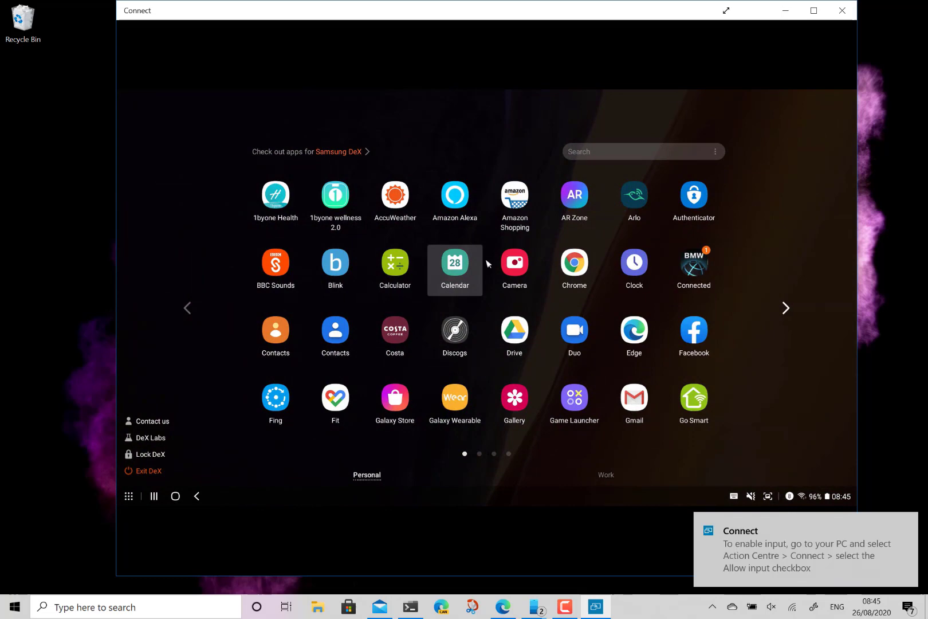
{"action": "mouse_move", "coordinate": [633, 336]}
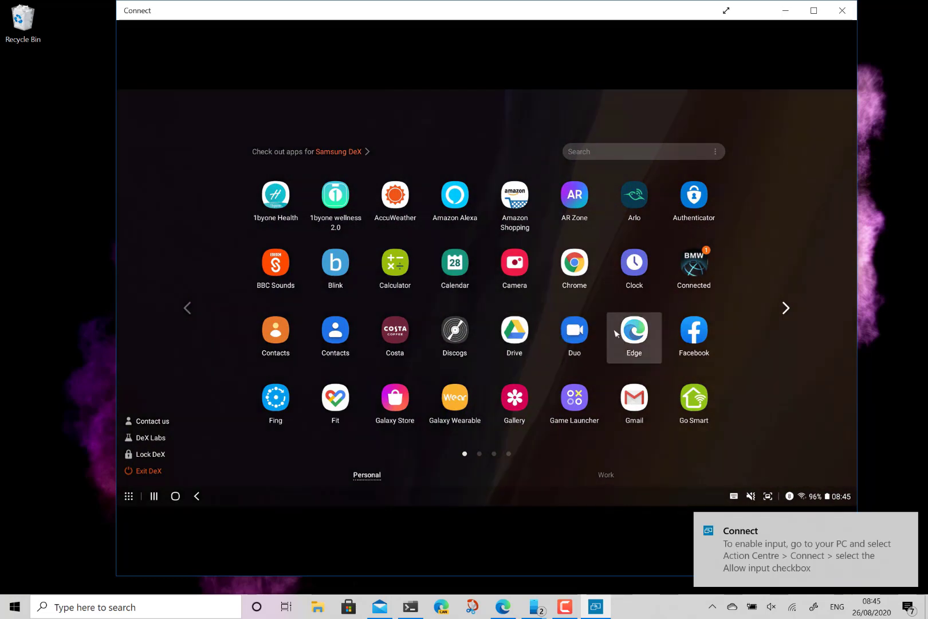
{"action": "left_click", "coordinate": [633, 329]}
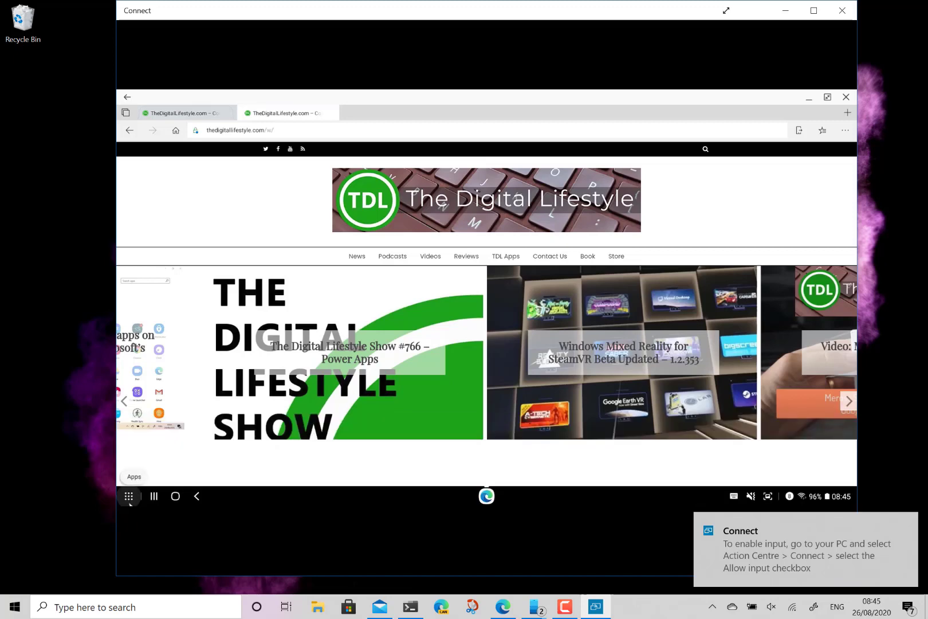
{"action": "left_click", "coordinate": [129, 496]}
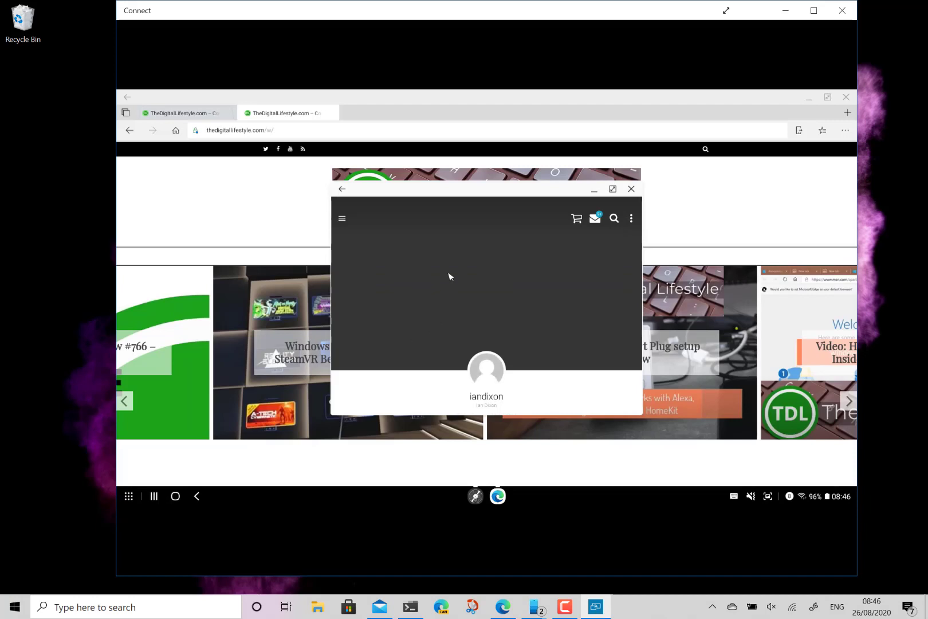
{"action": "mouse_move", "coordinate": [513, 286]}
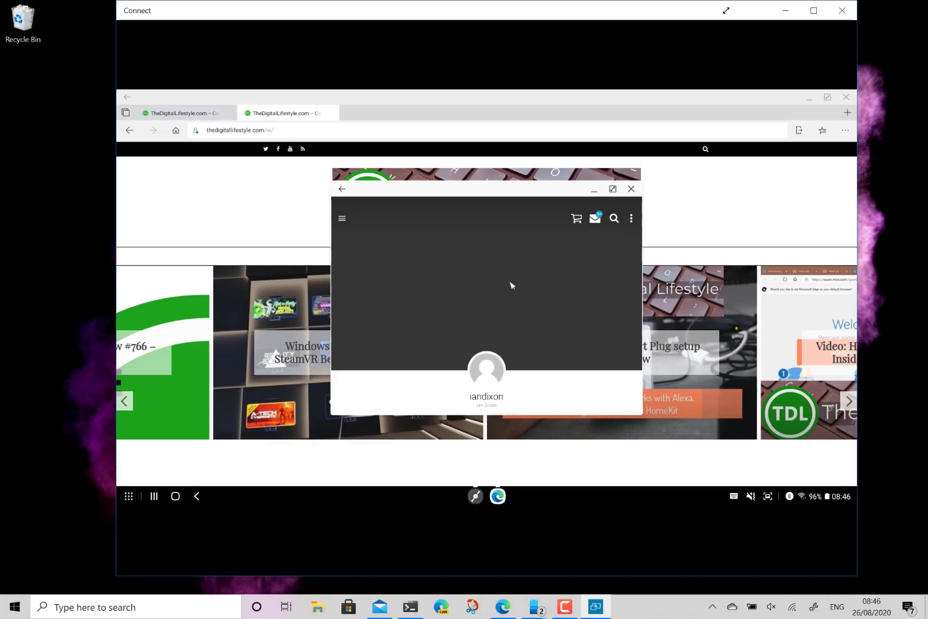
{"action": "mouse_move", "coordinate": [539, 201]}
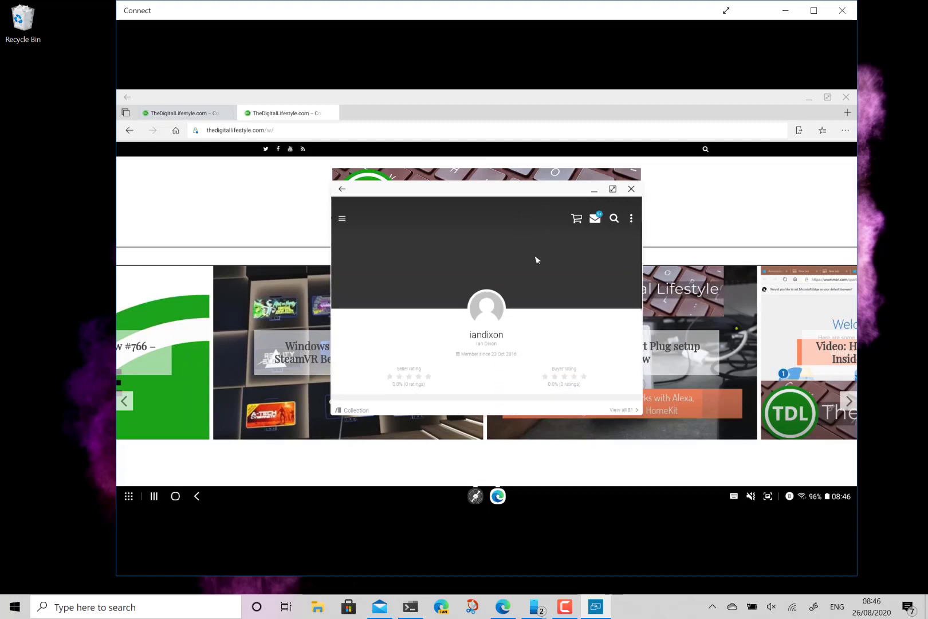
{"action": "scroll", "scroll_direction": "down", "scroll_amount": 3}
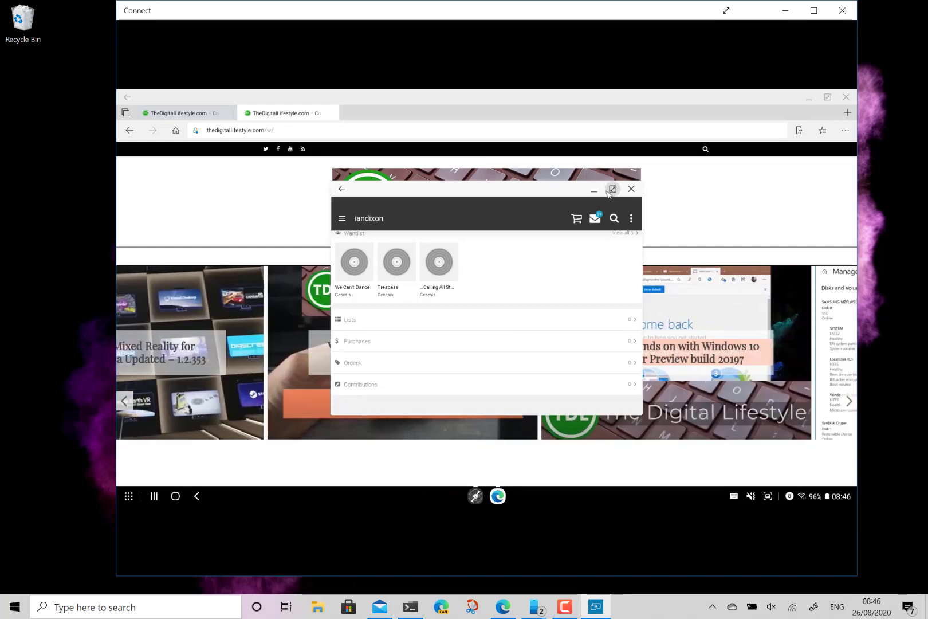
{"action": "left_click", "coordinate": [631, 189]}
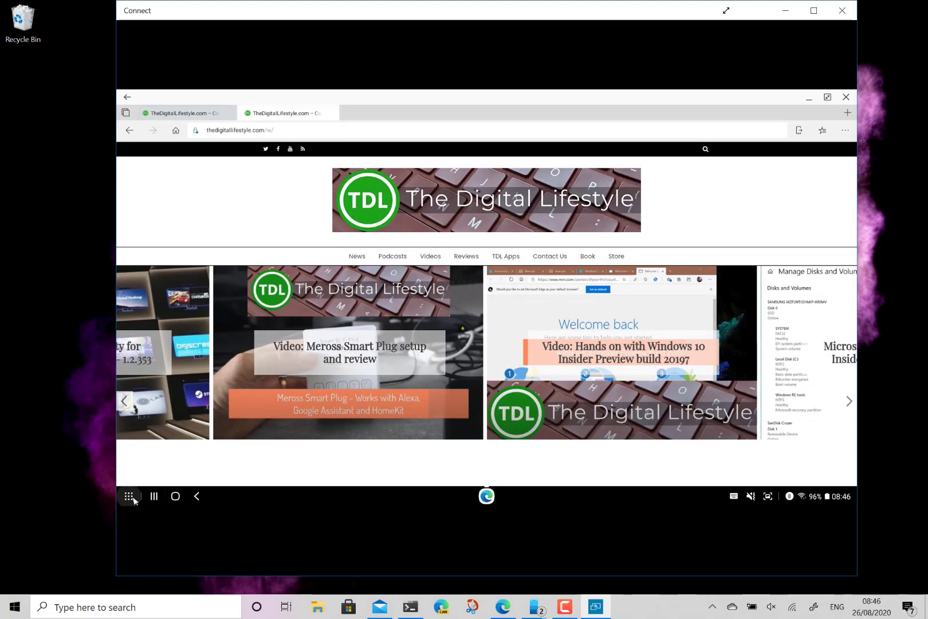
{"action": "mouse_move", "coordinate": [129, 497]}
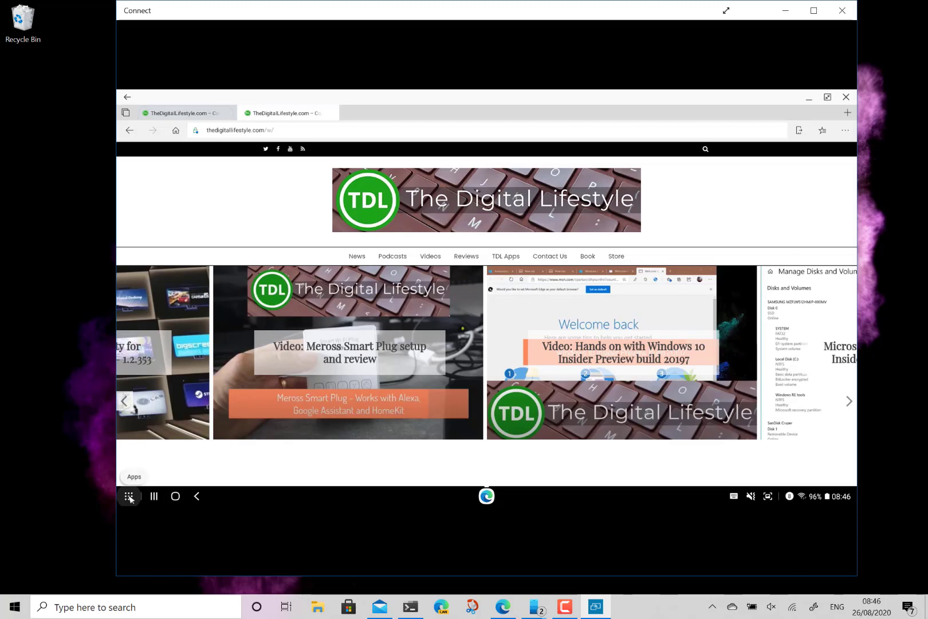
Open the DeX Apps grid listing the phone's installed apps over Edge
{"action": "left_click", "coordinate": [129, 496]}
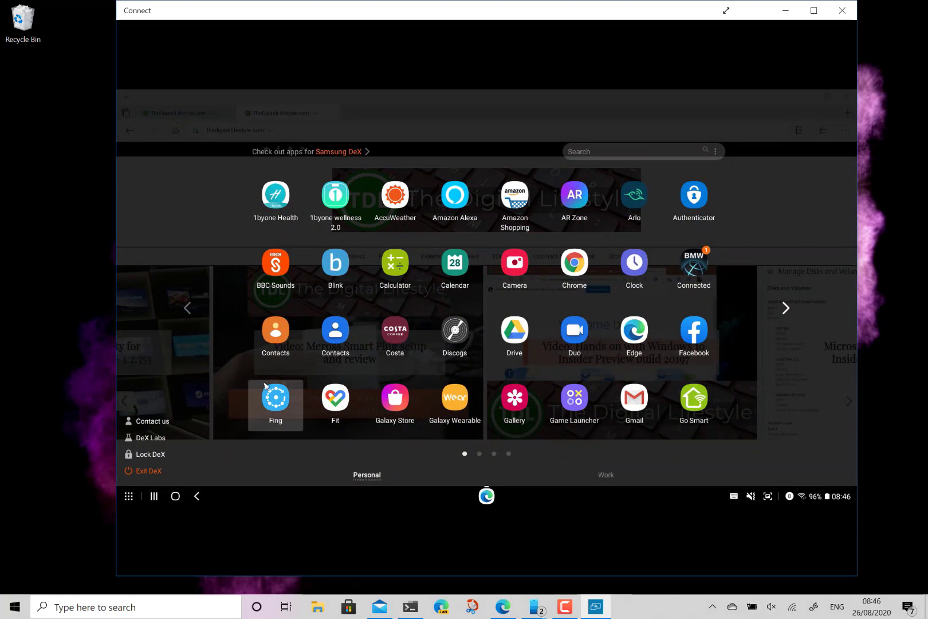
{"action": "mouse_move", "coordinate": [380, 151]}
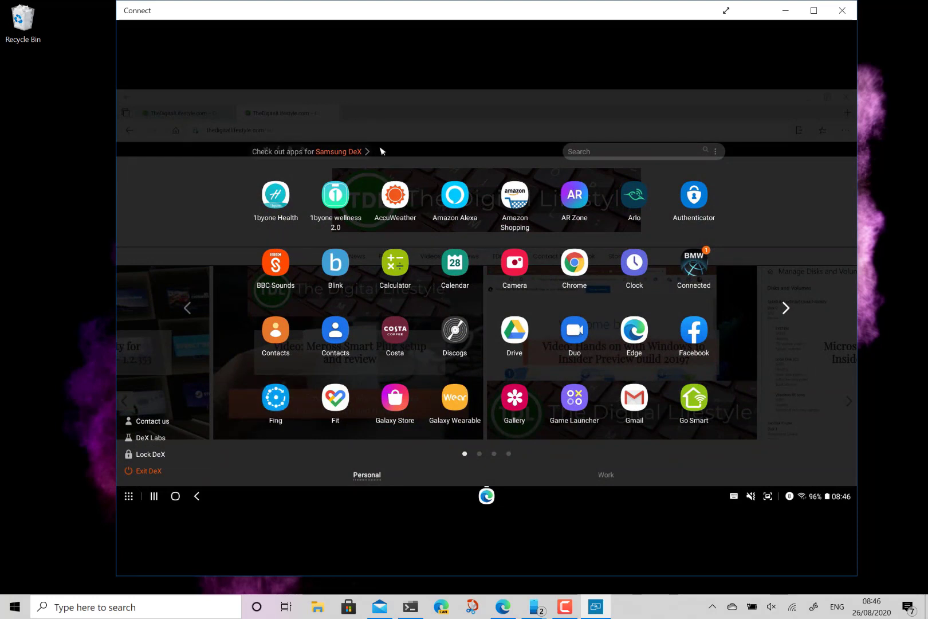
{"action": "mouse_move", "coordinate": [744, 93]}
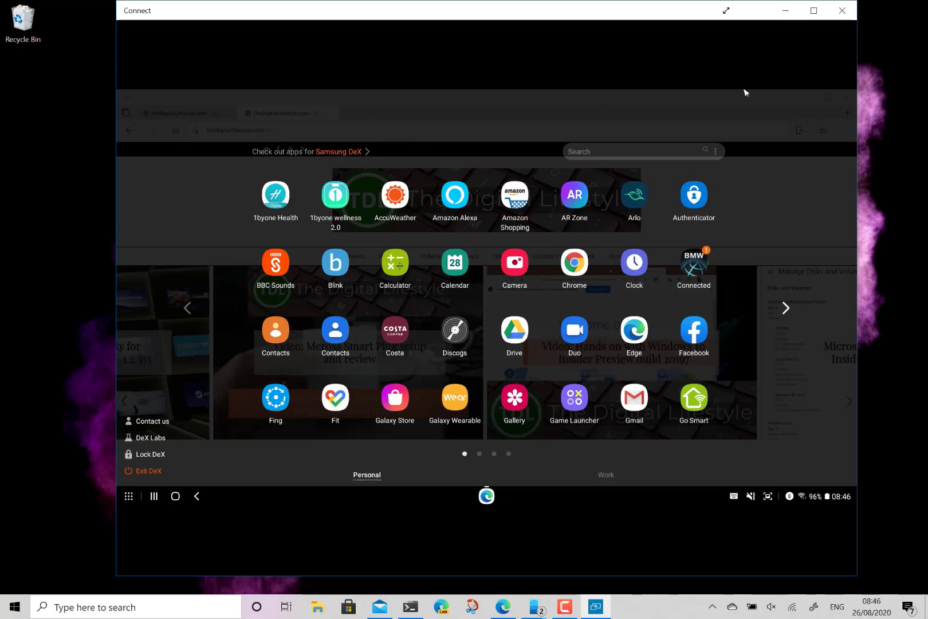
{"action": "mouse_move", "coordinate": [825, 92]}
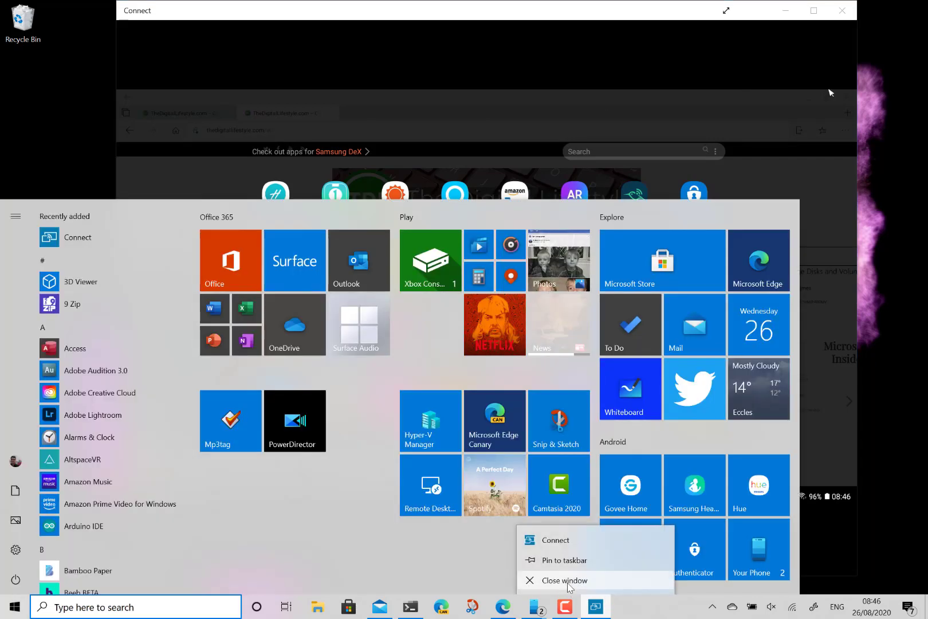
Close the Connect window, launch Your Phone, and open its phone screen
{"action": "left_click", "coordinate": [566, 580]}
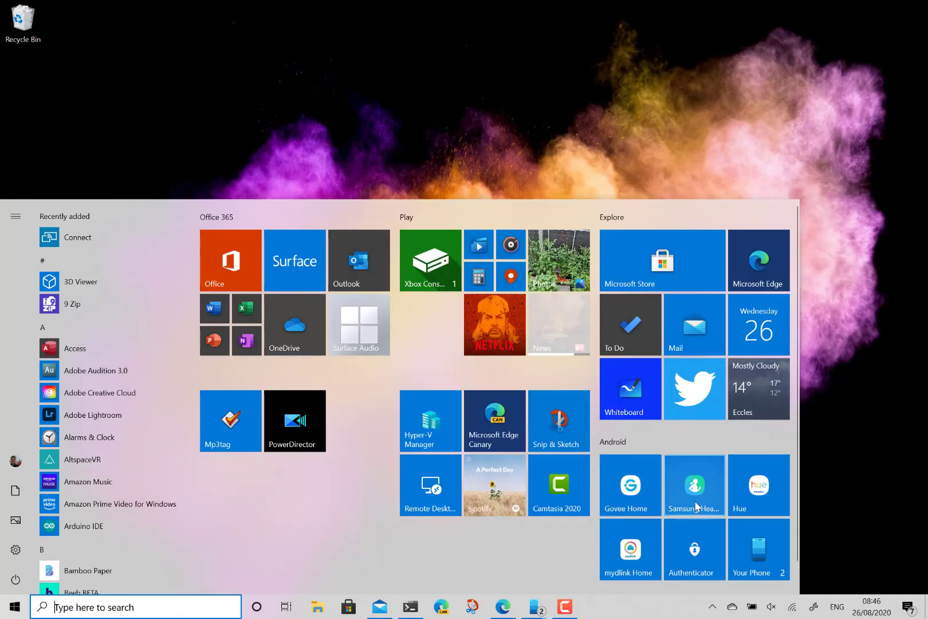
{"action": "left_click", "coordinate": [758, 549]}
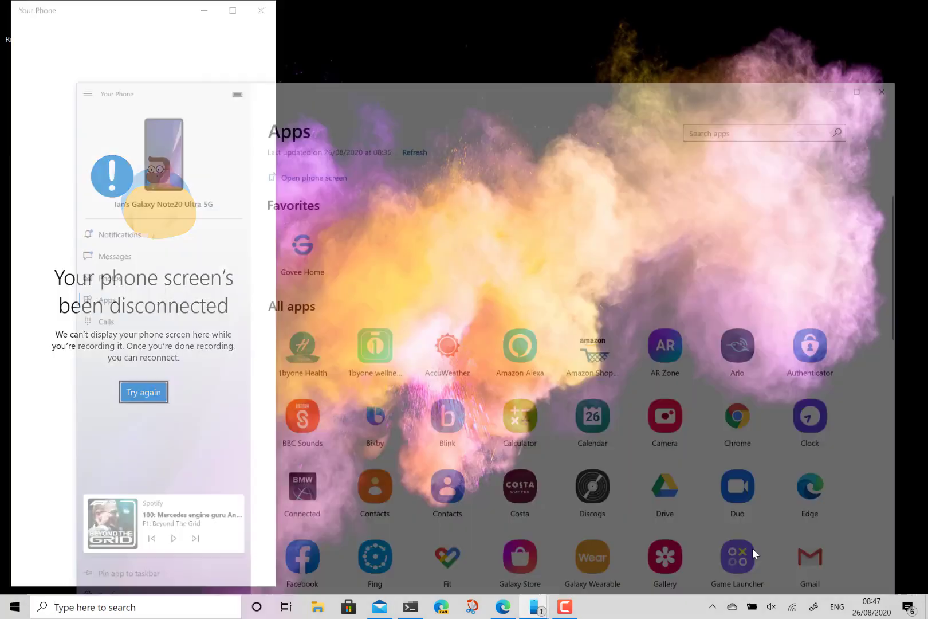
{"action": "left_click", "coordinate": [857, 92]}
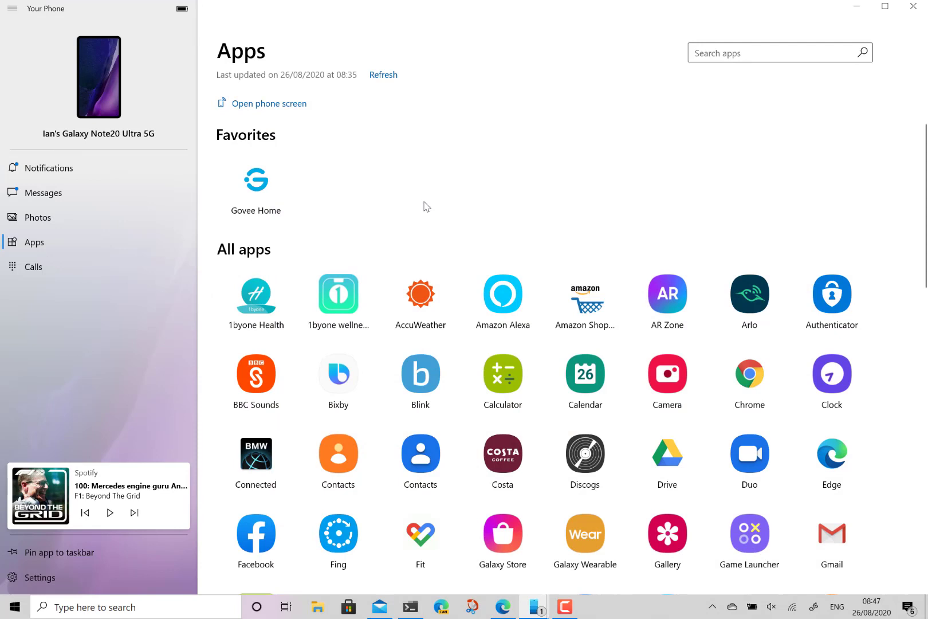
{"action": "mouse_move", "coordinate": [445, 171]}
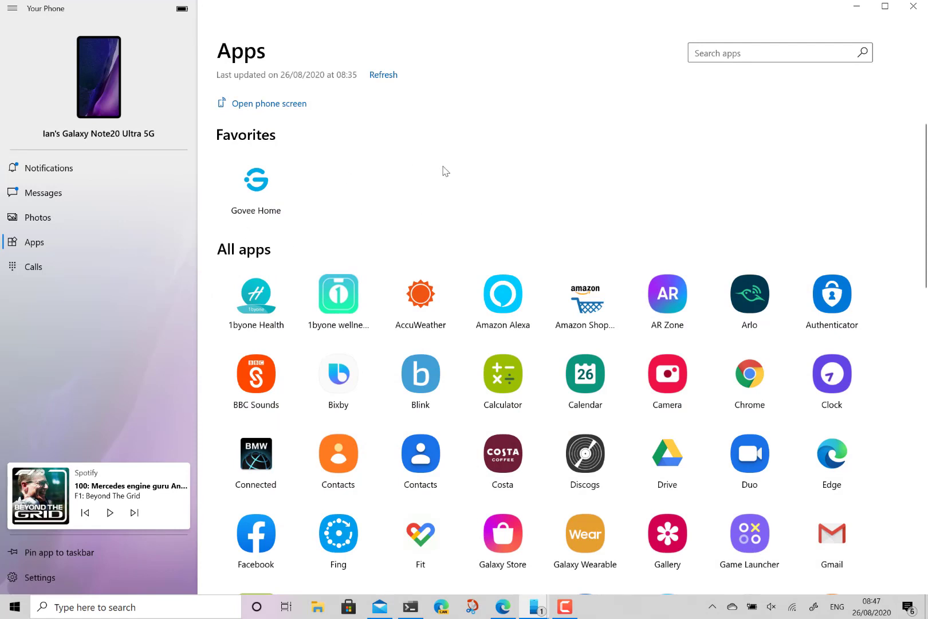
{"action": "mouse_move", "coordinate": [70, 140]}
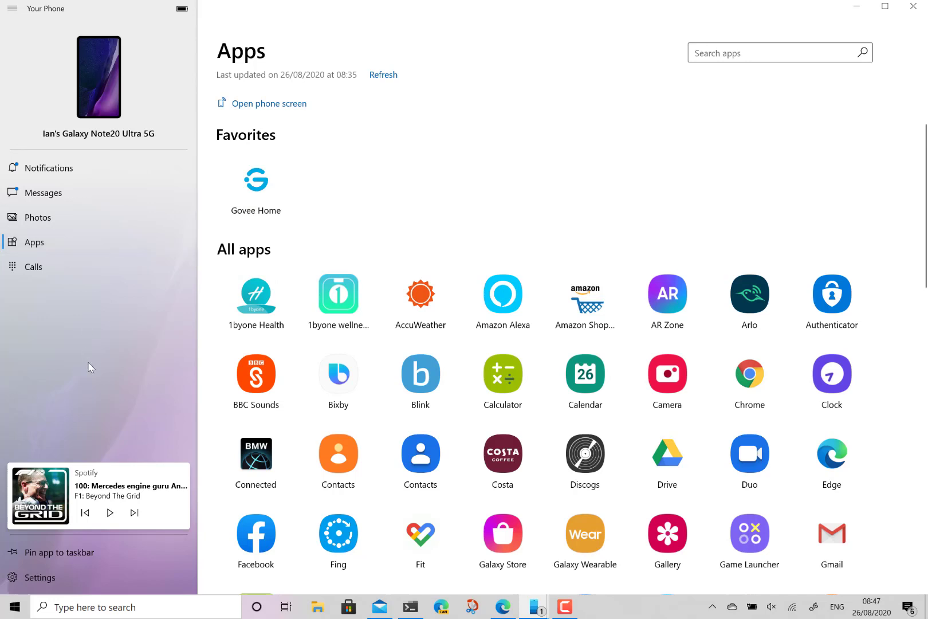
{"action": "left_click", "coordinate": [268, 104]}
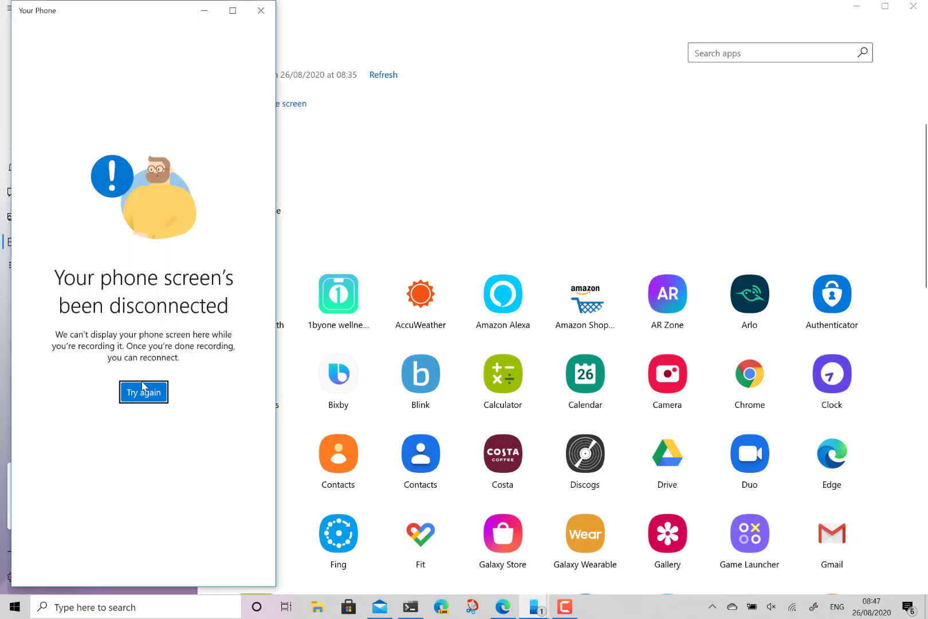
Retry the phone-screen connection so the Galaxy phone is mirrored again
{"action": "left_click", "coordinate": [142, 392]}
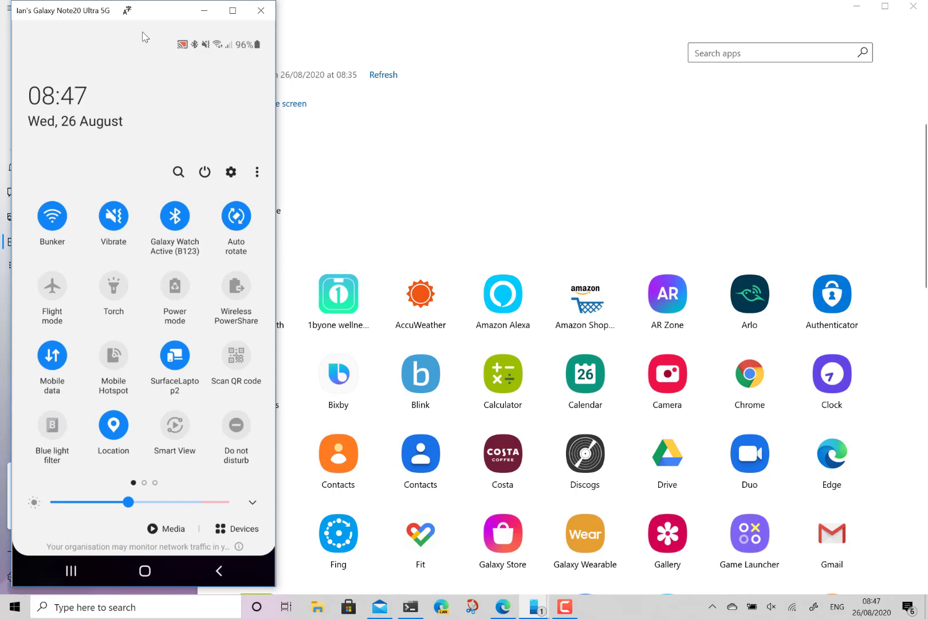
{"action": "mouse_move", "coordinate": [212, 4]}
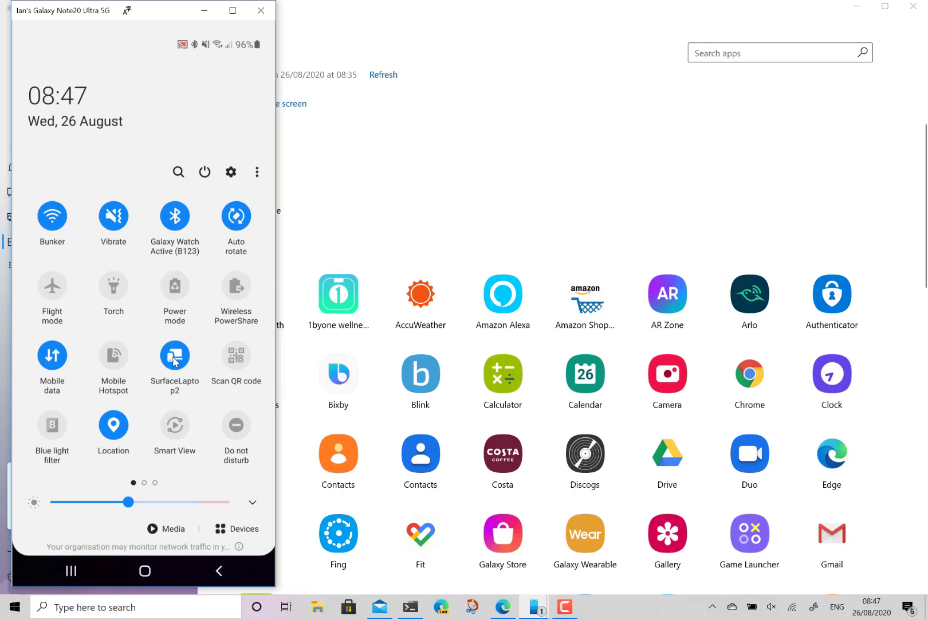
{"action": "mouse_move", "coordinate": [229, 114]}
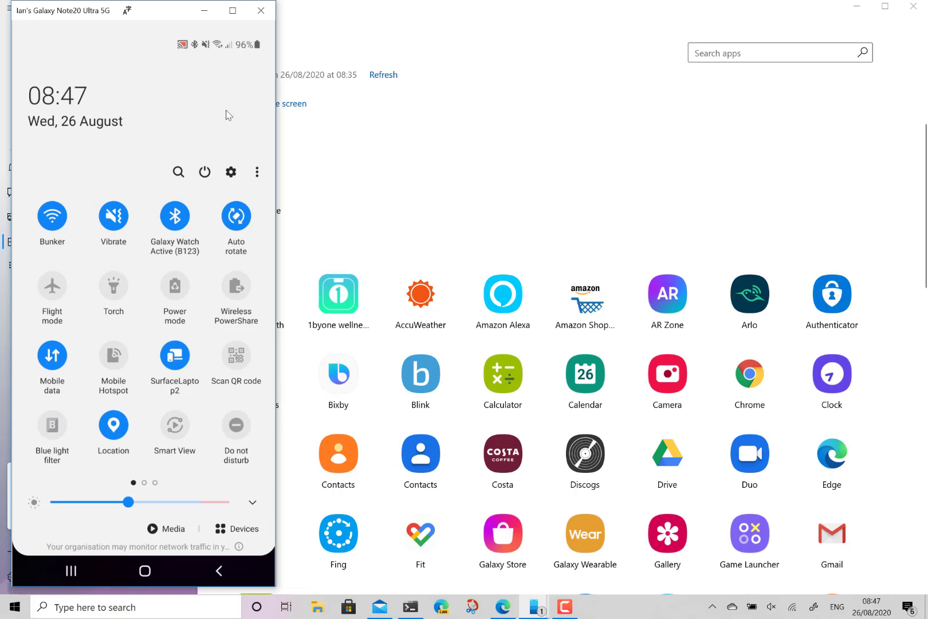
{"action": "mouse_move", "coordinate": [124, 499]}
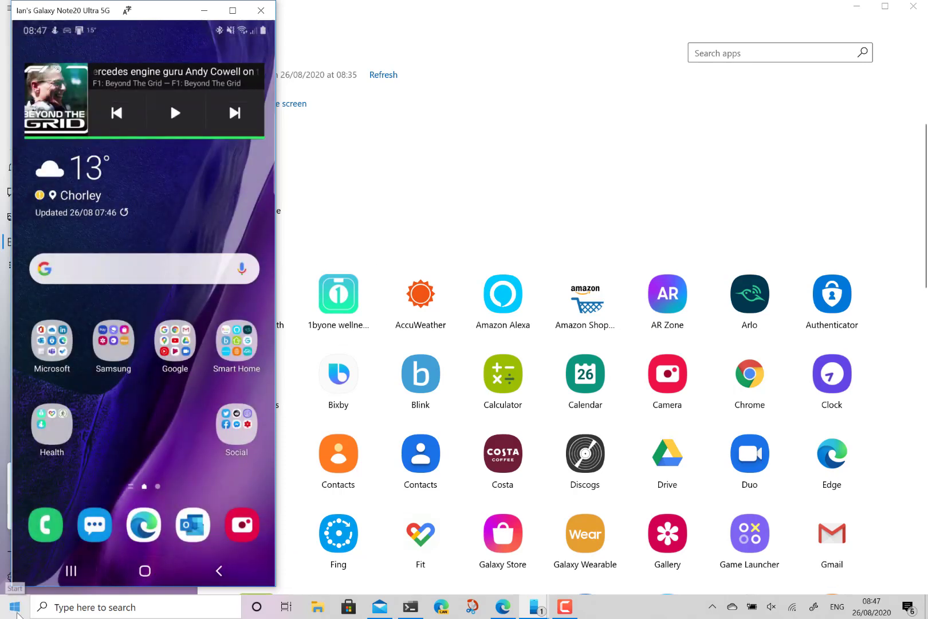
Launch Philips Hue on the mirrored phone and open the Conservatory room
{"action": "left_click", "coordinate": [13, 607]}
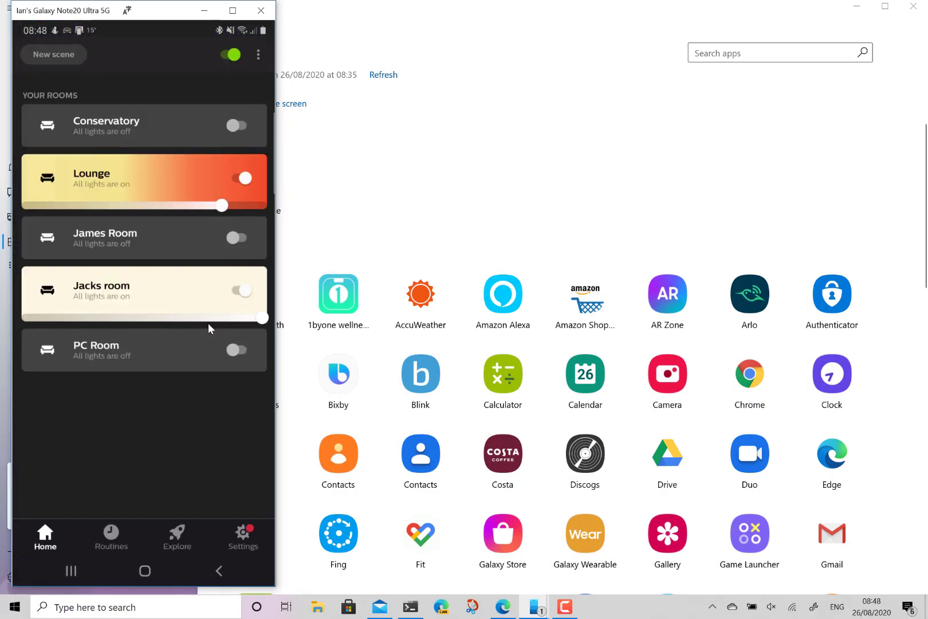
{"action": "mouse_move", "coordinate": [117, 342]}
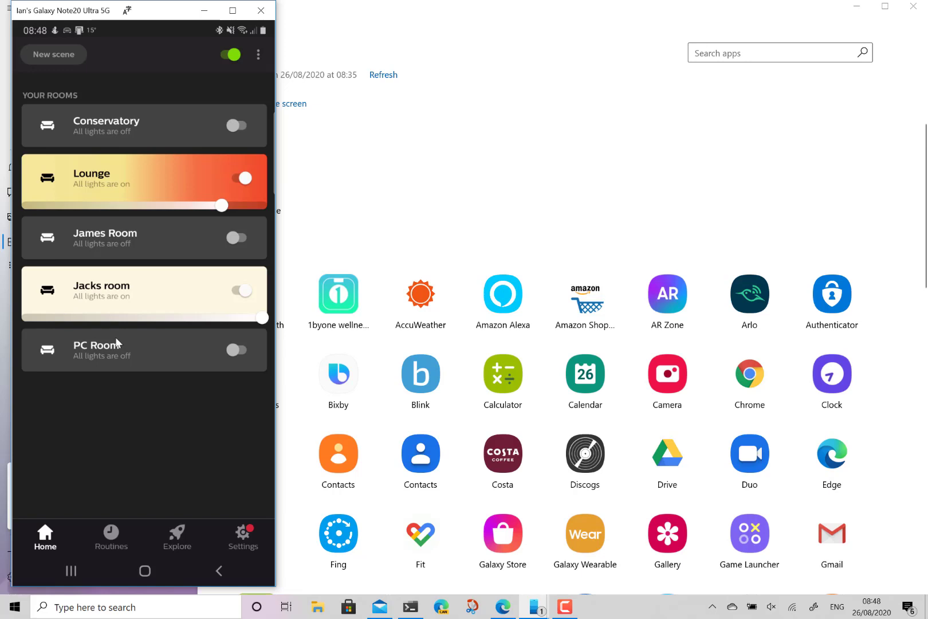
{"action": "mouse_move", "coordinate": [195, 431]}
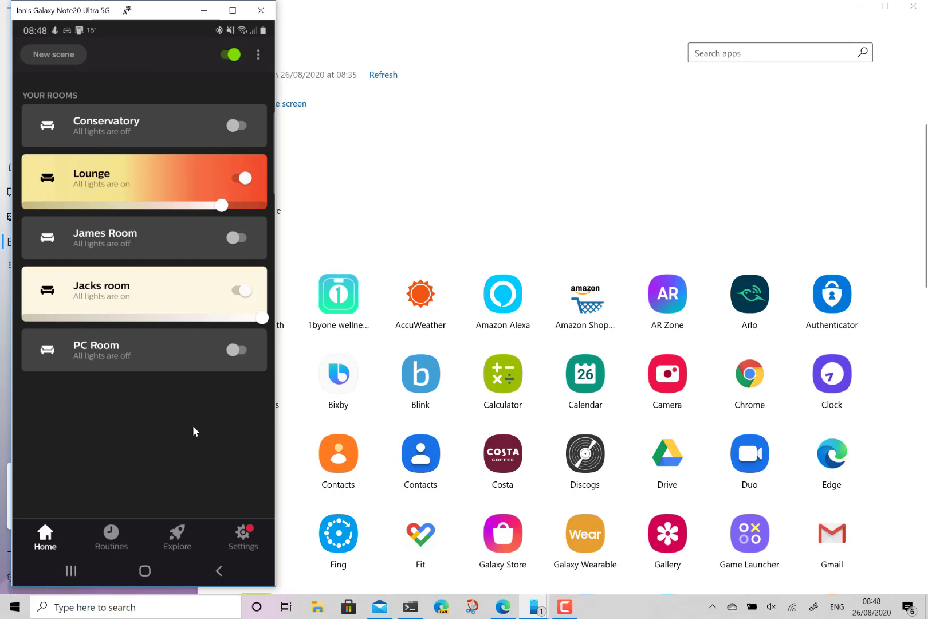
{"action": "mouse_move", "coordinate": [436, 245]}
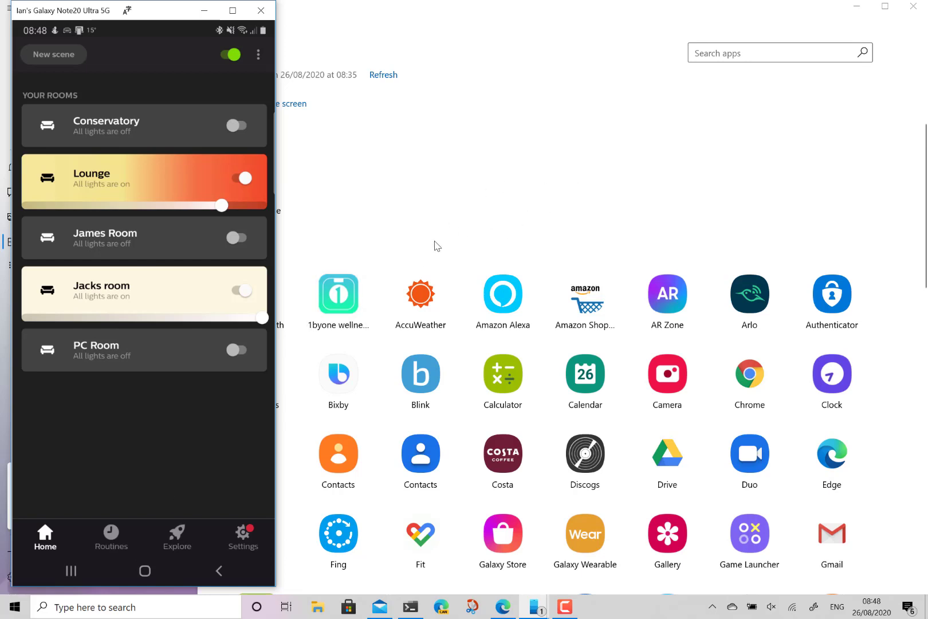
{"action": "mouse_move", "coordinate": [133, 304]}
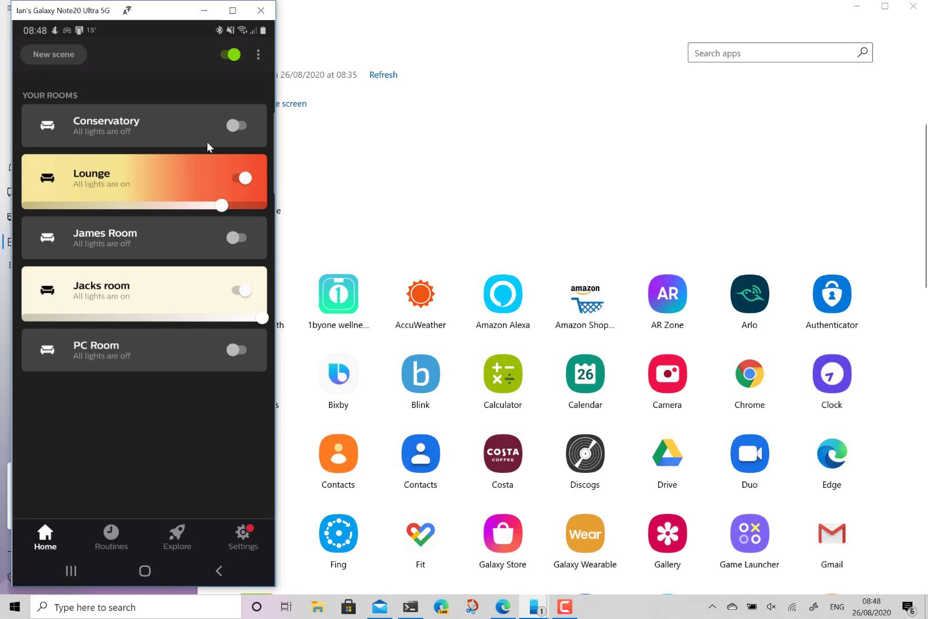
{"action": "left_click", "coordinate": [142, 124]}
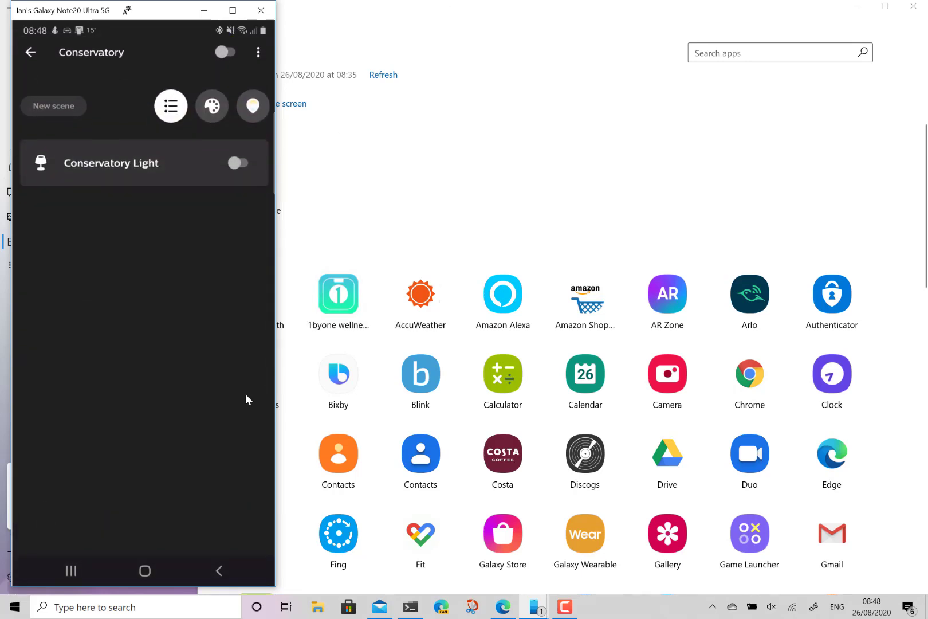
{"action": "mouse_move", "coordinate": [151, 578]}
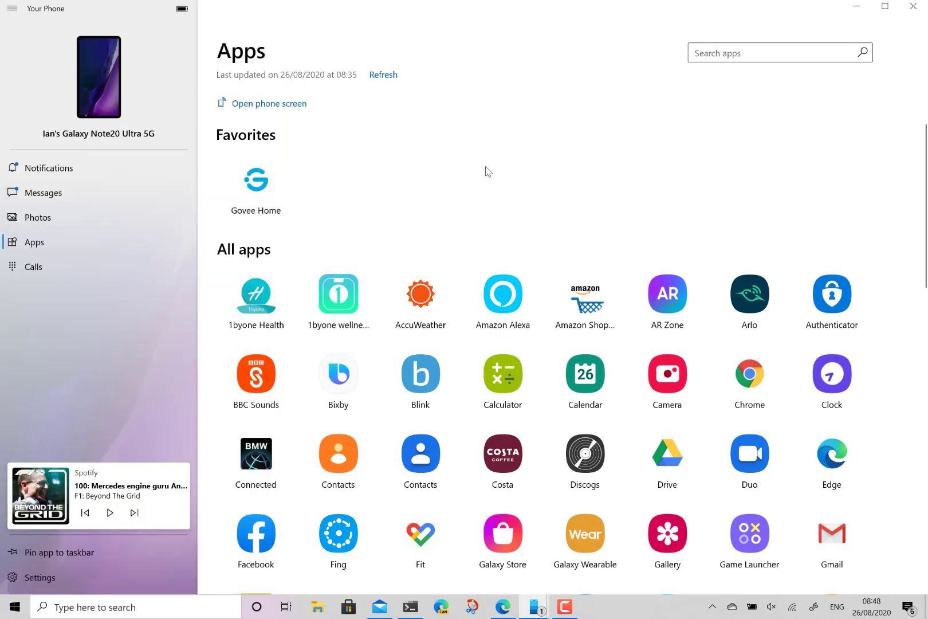
{"action": "mouse_move", "coordinate": [513, 143]}
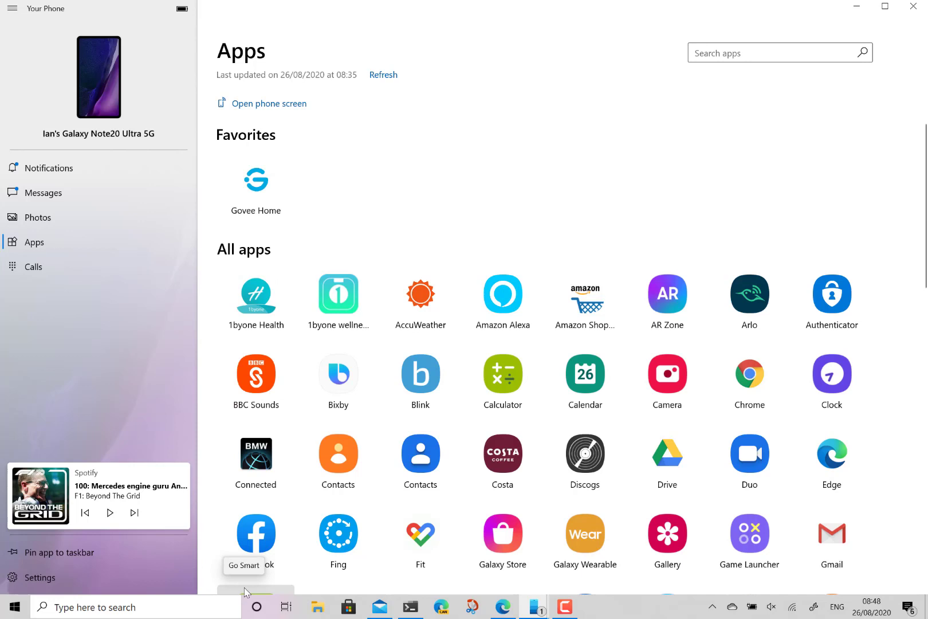
{"action": "mouse_move", "coordinate": [464, 387]}
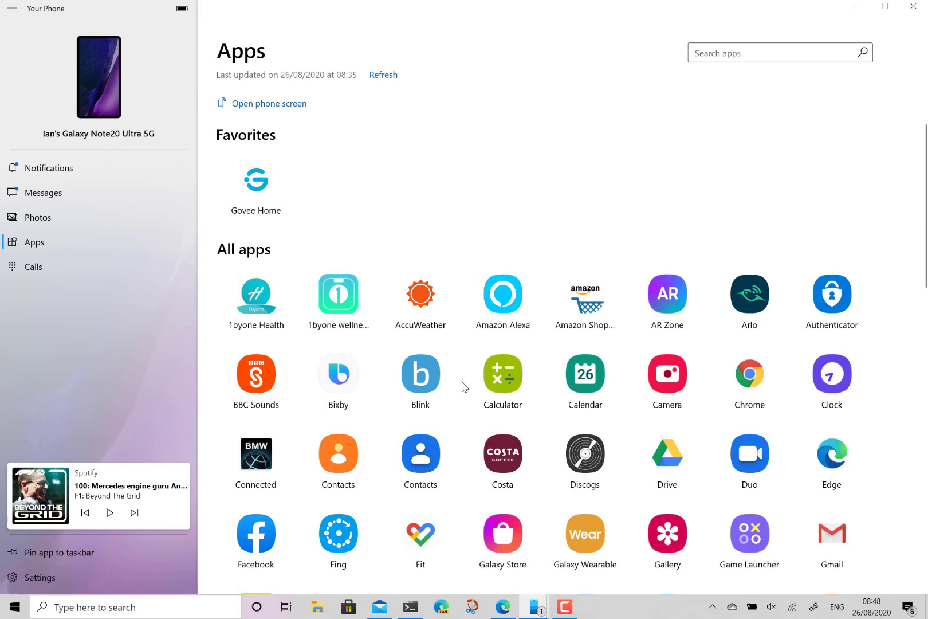
{"action": "mouse_move", "coordinate": [378, 256]}
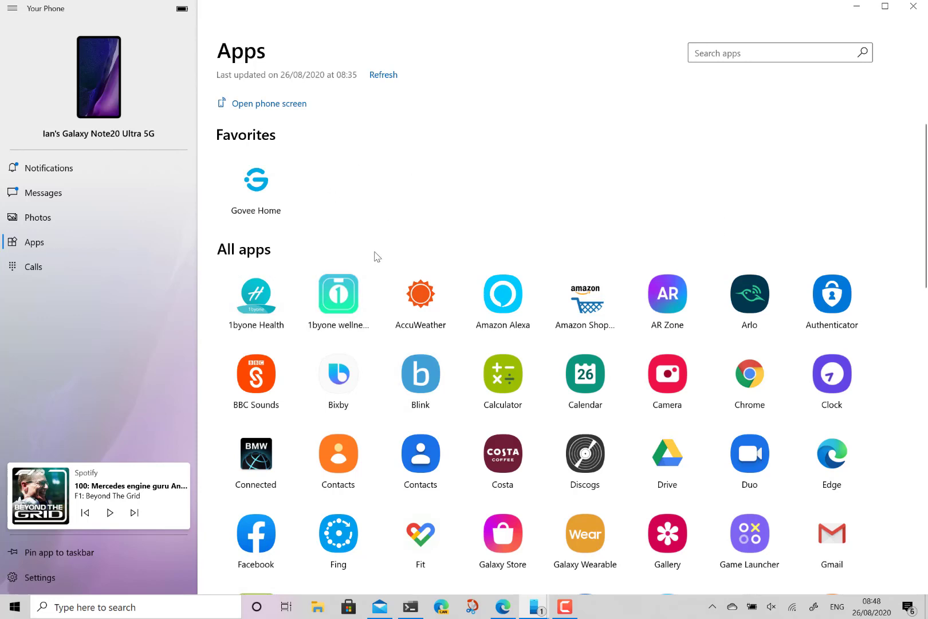